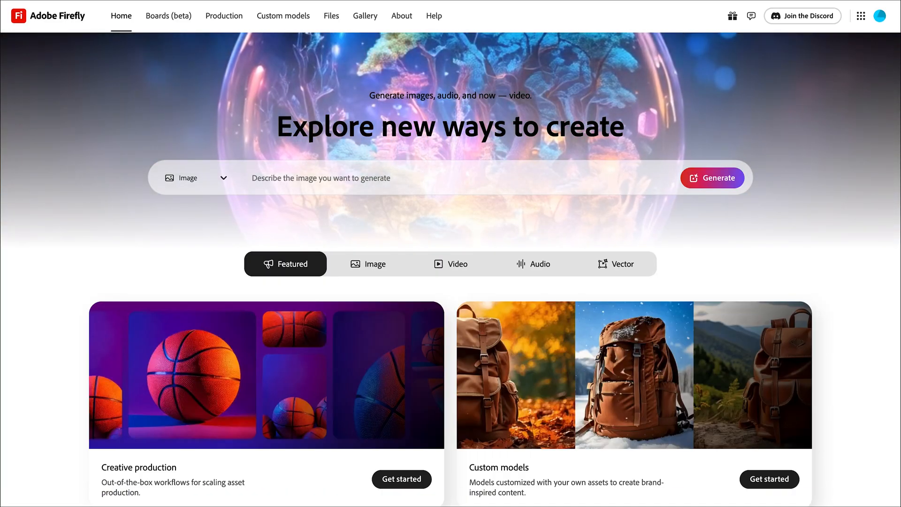
# Restyle the uploaded portrait into a Gravity Falls-style bearded cartoon with headphones.
pyautogui.click(367, 264)
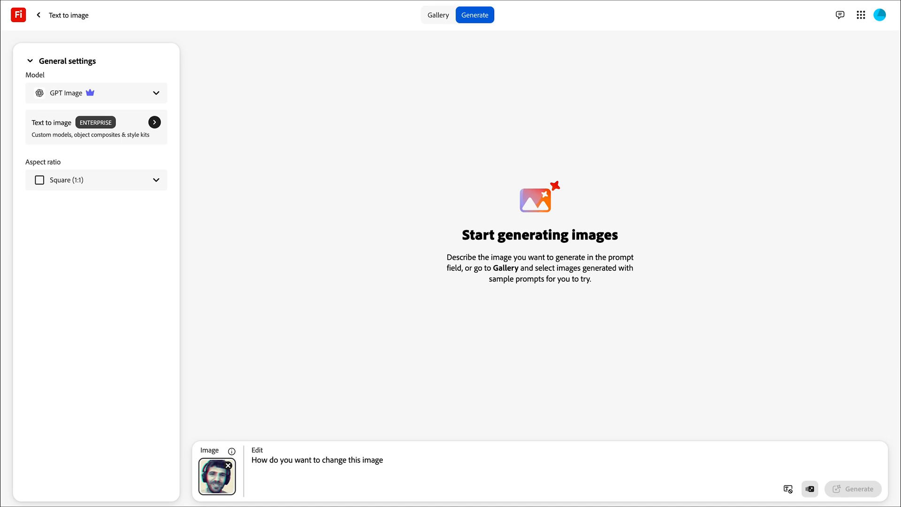
pyautogui.write('restyle this image to b')
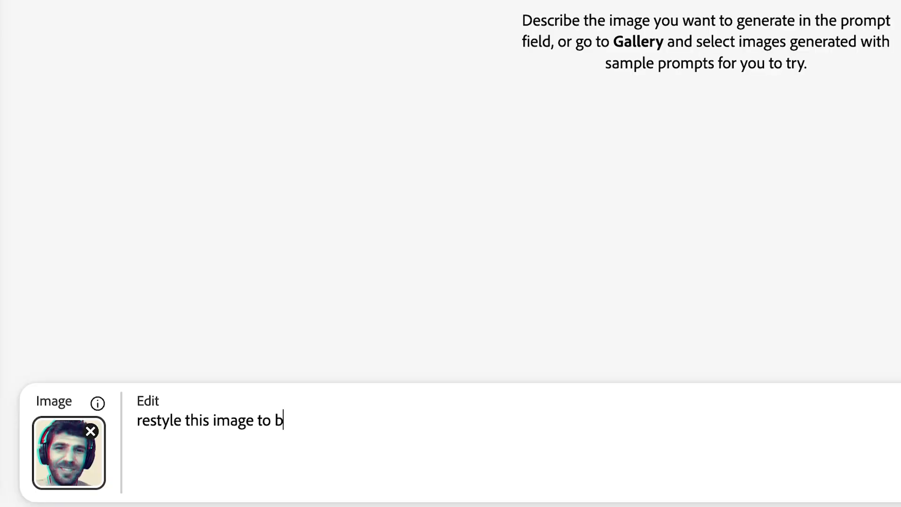
pyautogui.click(474, 14)
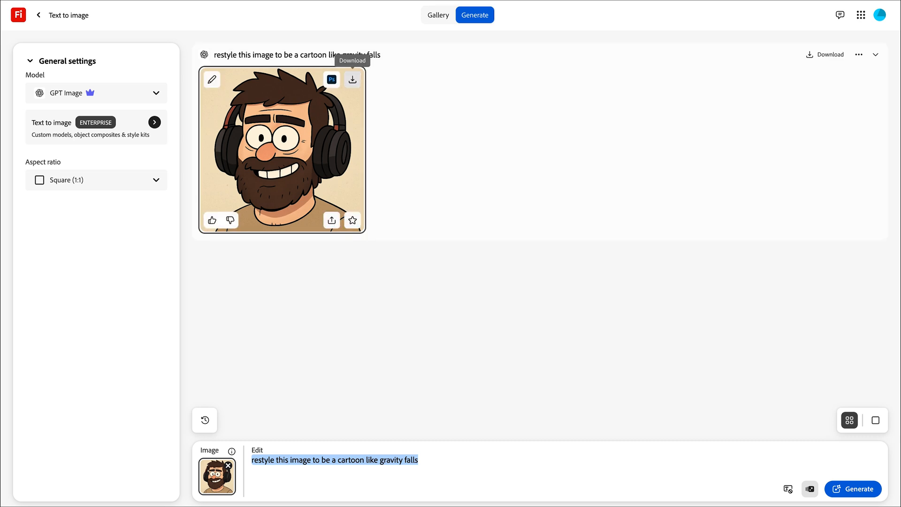
pyautogui.click(352, 79)
pyautogui.write('create di')
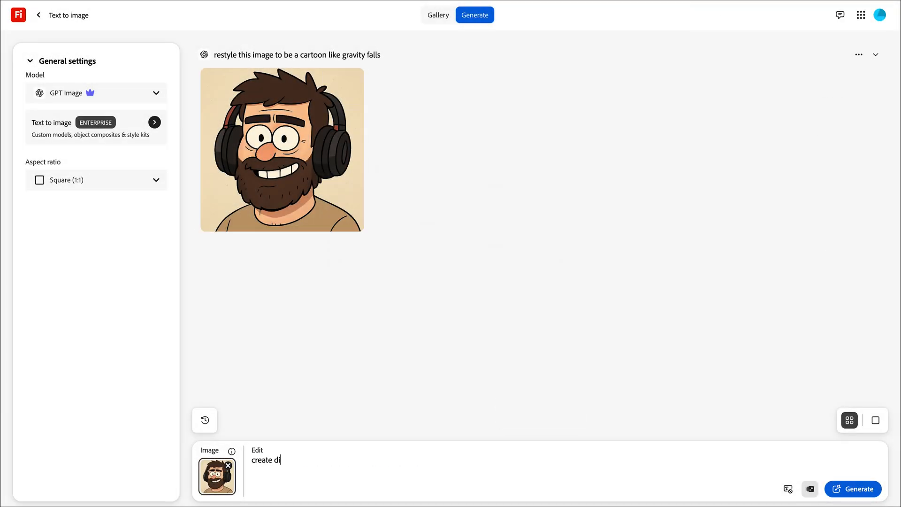
# Generate a grid of mouth shapes, then use the cartoon as input for a full-view prompt.
pyautogui.write('a grid of different mouth shapes for animat')
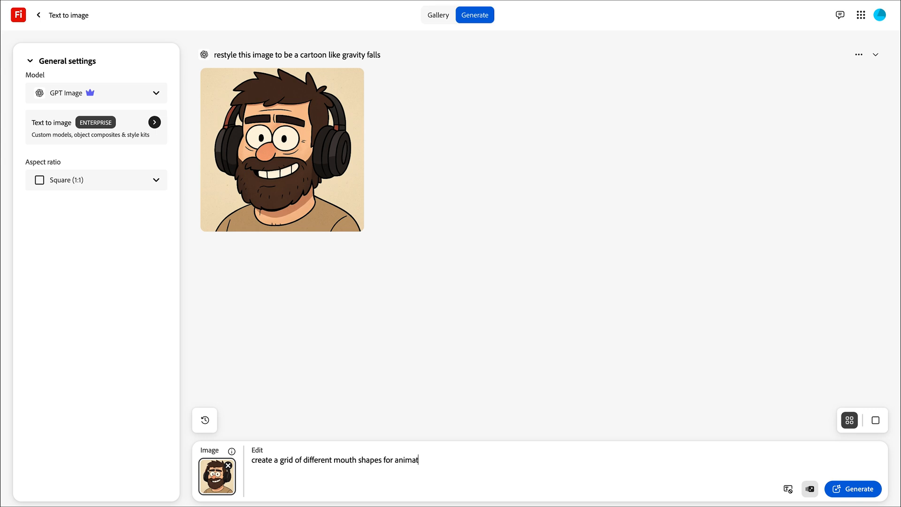
pyautogui.click(852, 489)
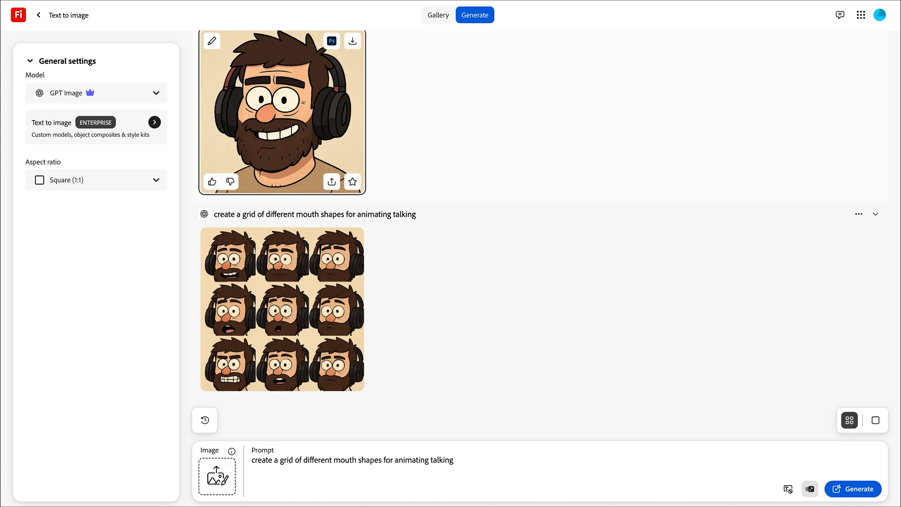
pyautogui.click(211, 40)
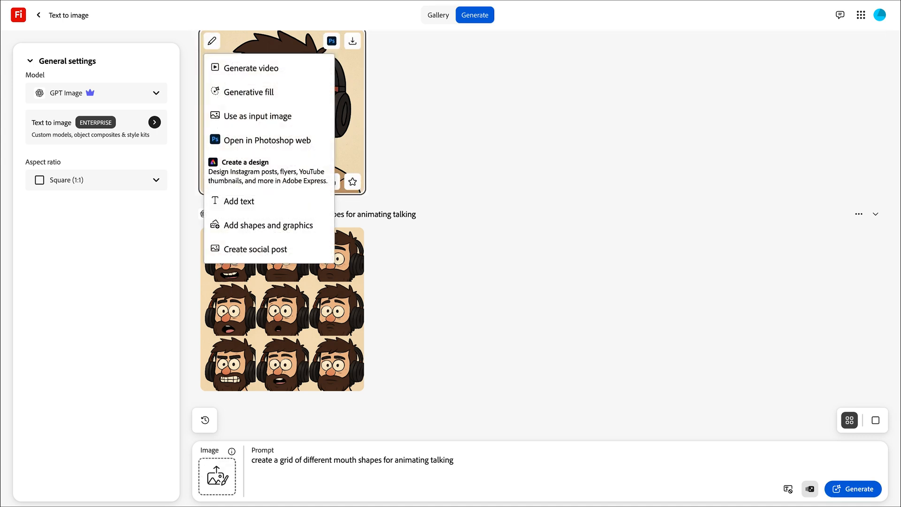
pyautogui.click(256, 115)
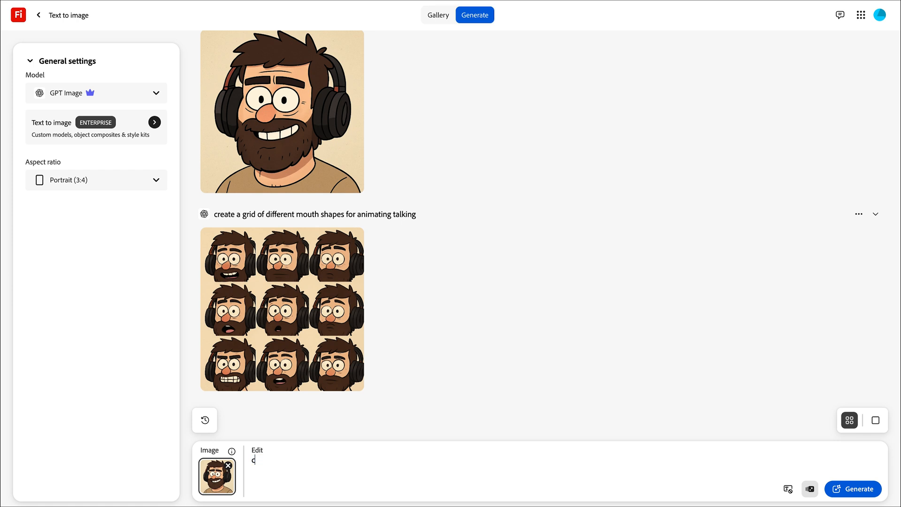
pyautogui.write('create a full view of this character showing their')
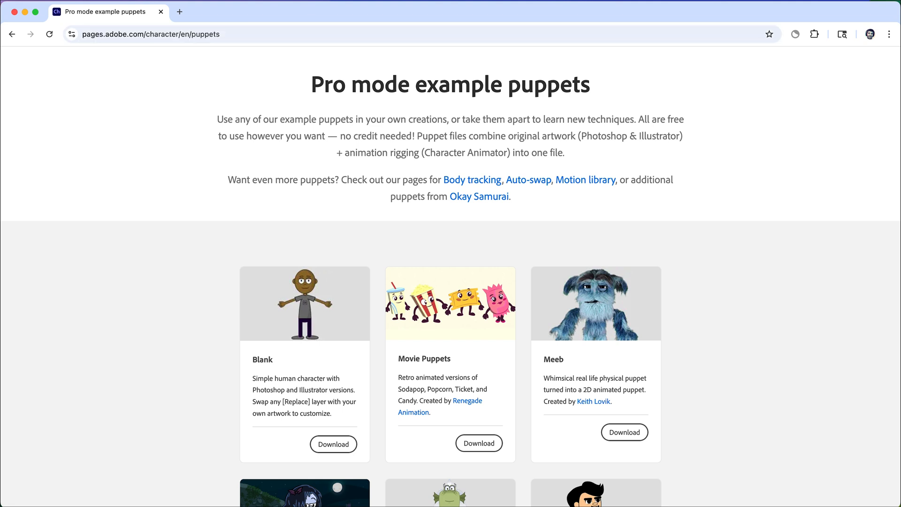
# Download the Blank example puppet and save it to the Desktop.
pyautogui.click(332, 443)
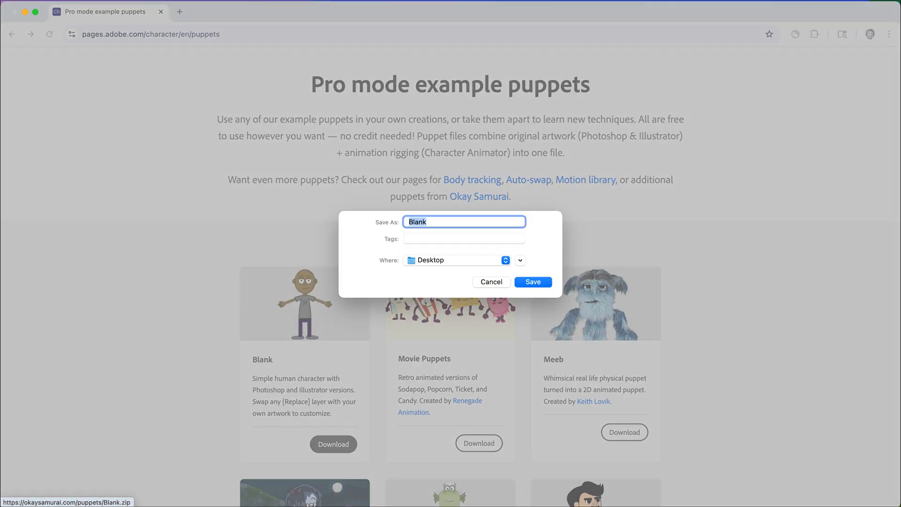
pyautogui.click(532, 282)
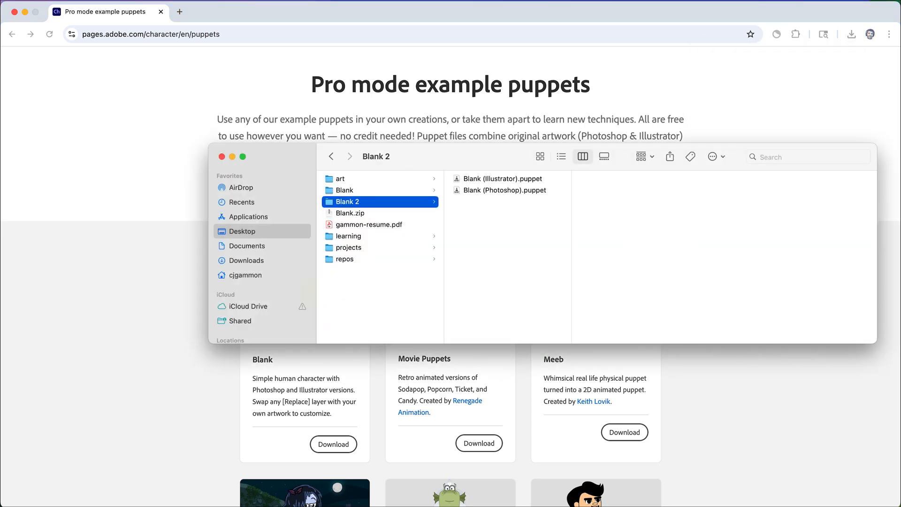
# Open Blank (Photoshop).puppet from the Blank 2 folder on the Desktop.
pyautogui.doubleClick(505, 190)
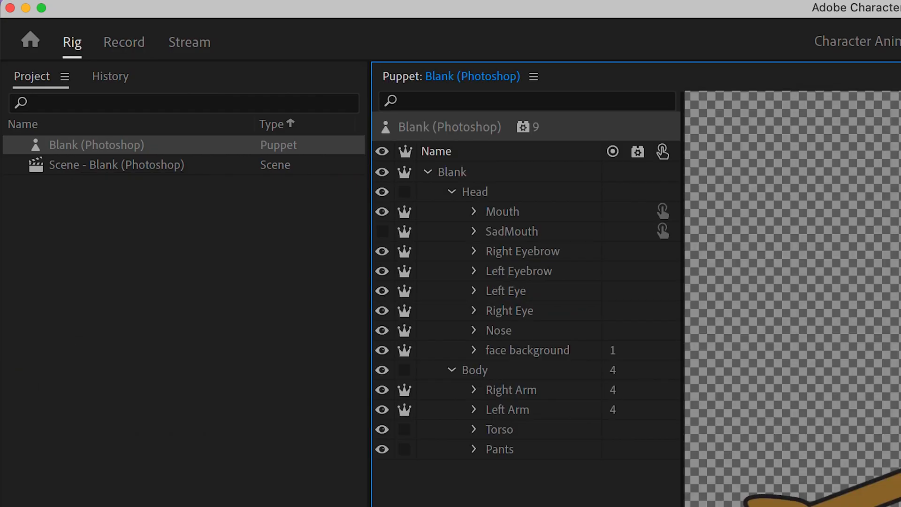
# Use Edit Original on the Blank (Photoshop) puppet to open its artwork.
pyautogui.rightClick(96, 144)
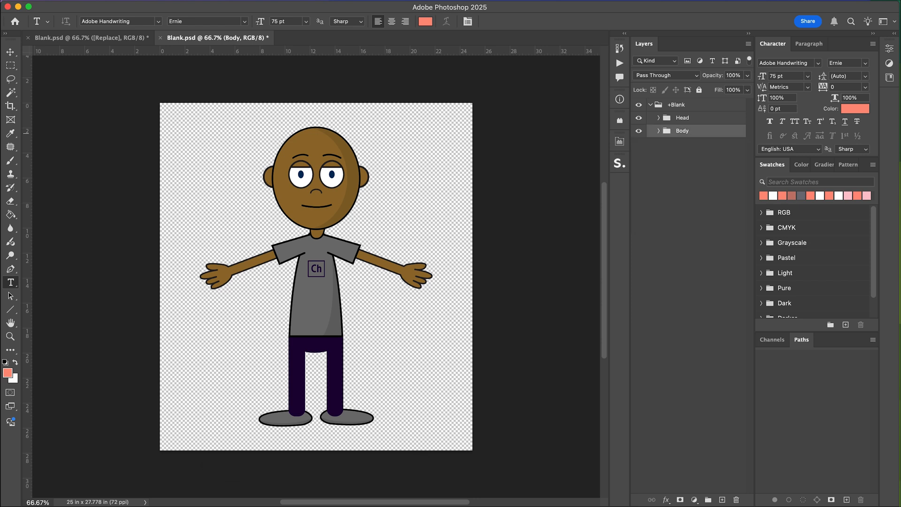
# Expand the Head group and toggle the SadMouth, Mouth and eye layers on and off.
pyautogui.click(658, 118)
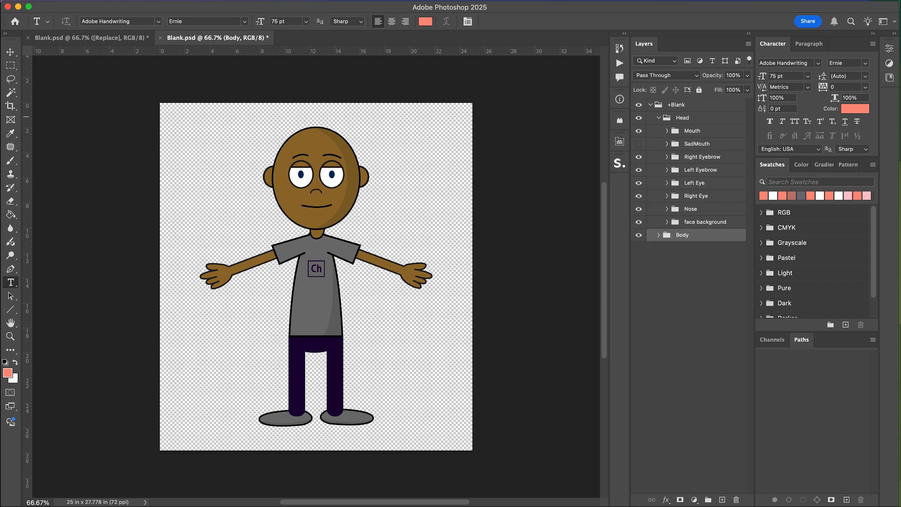
pyautogui.click(637, 143)
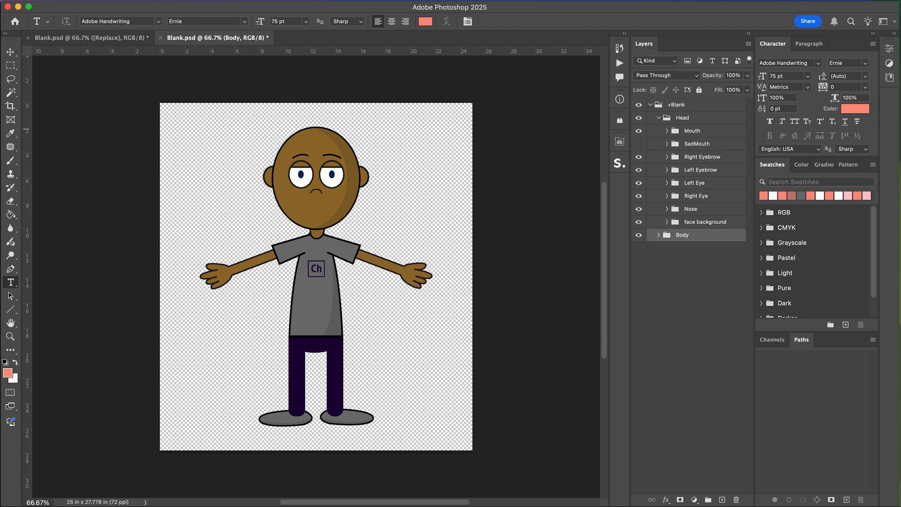
pyautogui.click(637, 143)
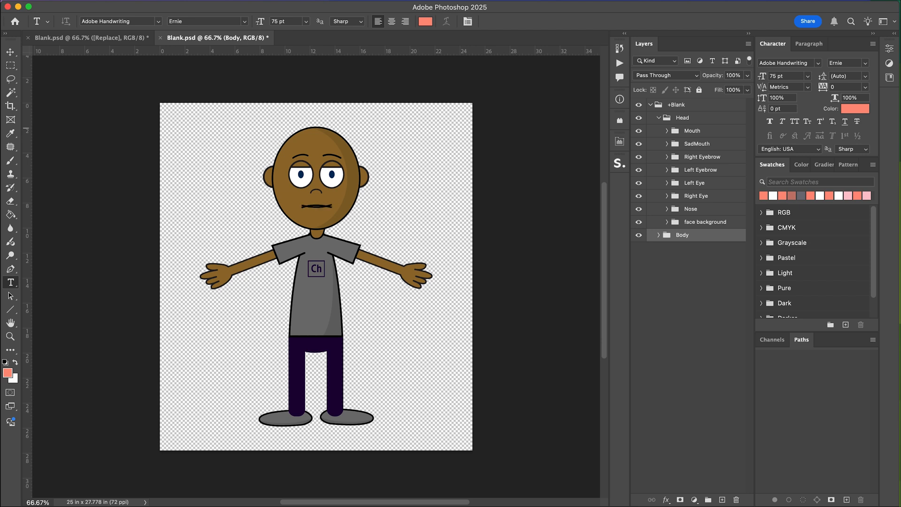
pyautogui.click(666, 143)
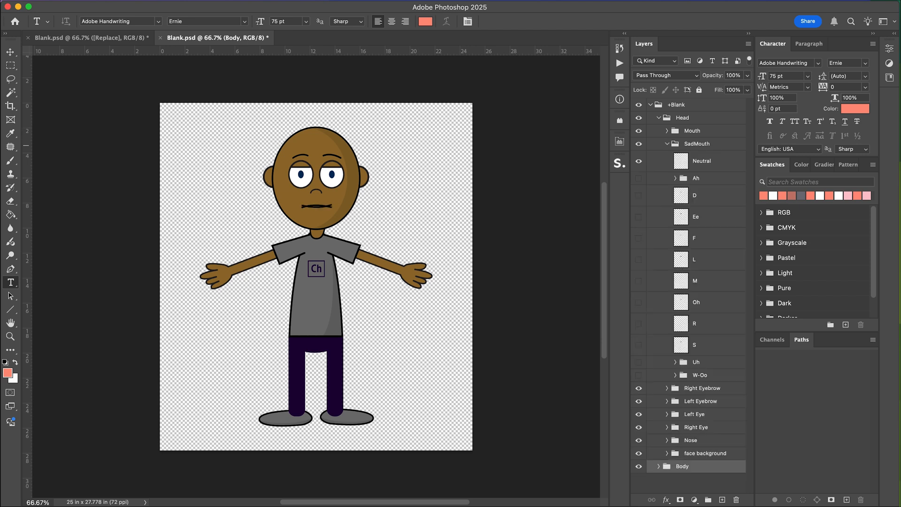
pyautogui.click(666, 143)
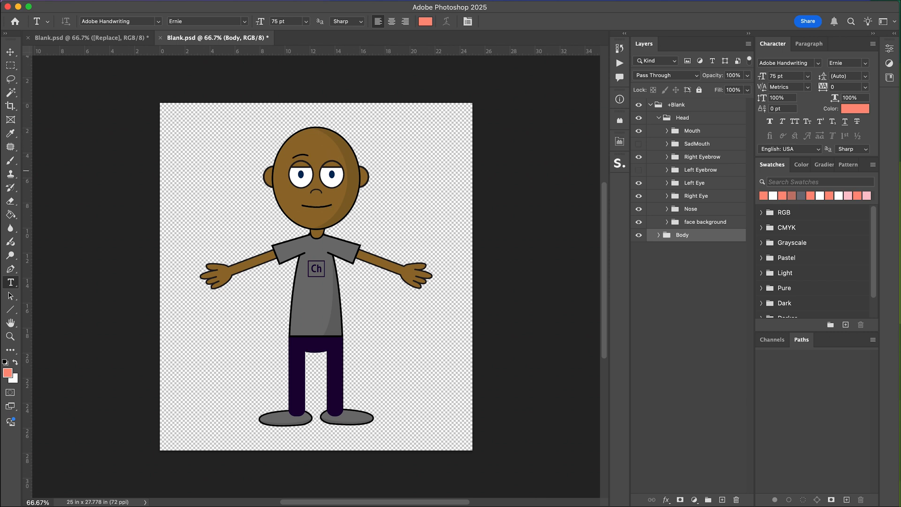
pyautogui.click(637, 196)
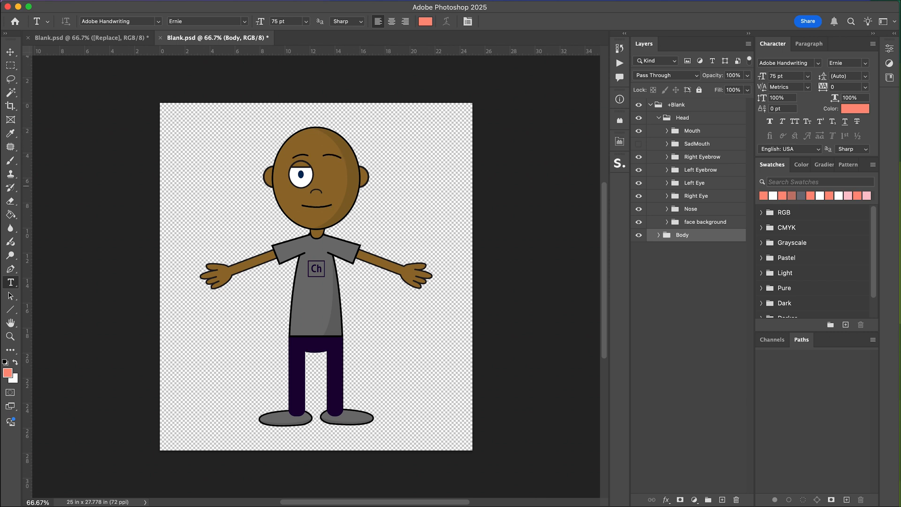
pyautogui.click(657, 183)
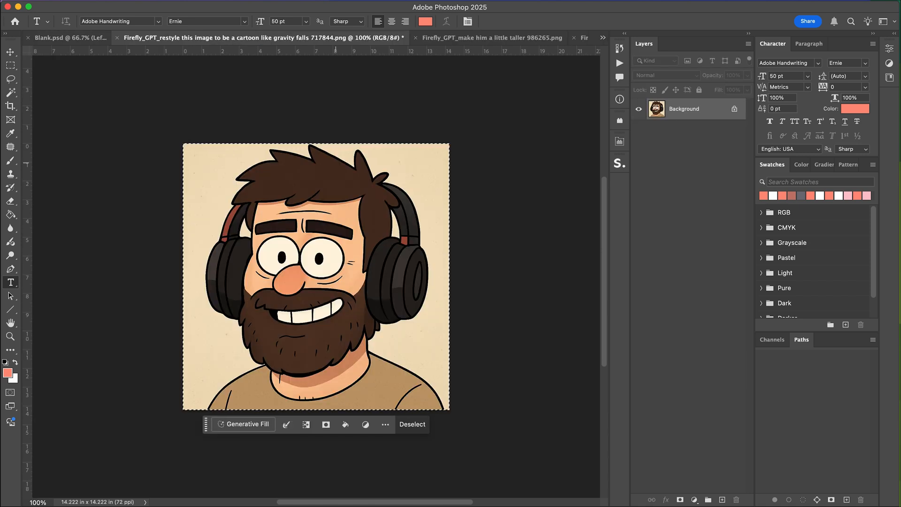
# Paste the Firefly cartoon image into Blank.psd.
pyautogui.press('cmd+v')
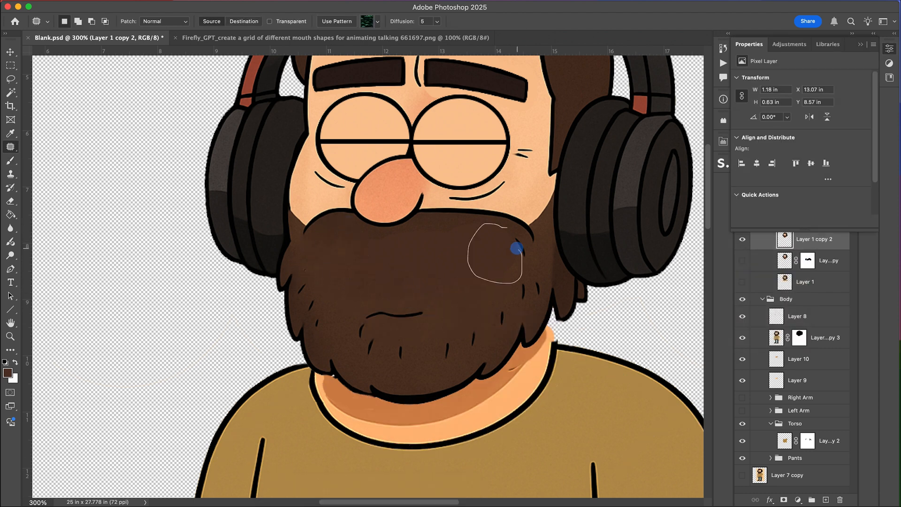
# Switch to the mouth-shapes grid document and zoom in and out on the mouths.
pyautogui.click(338, 38)
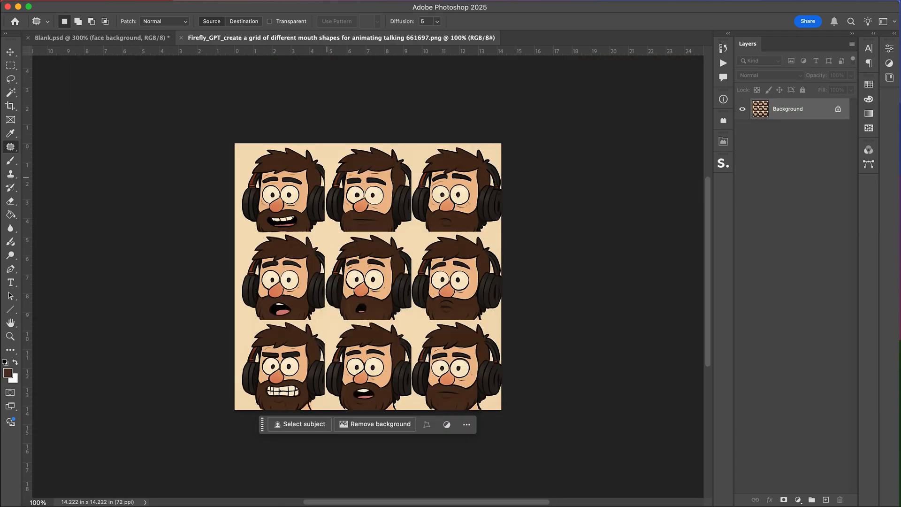
pyautogui.press('cmd+=')
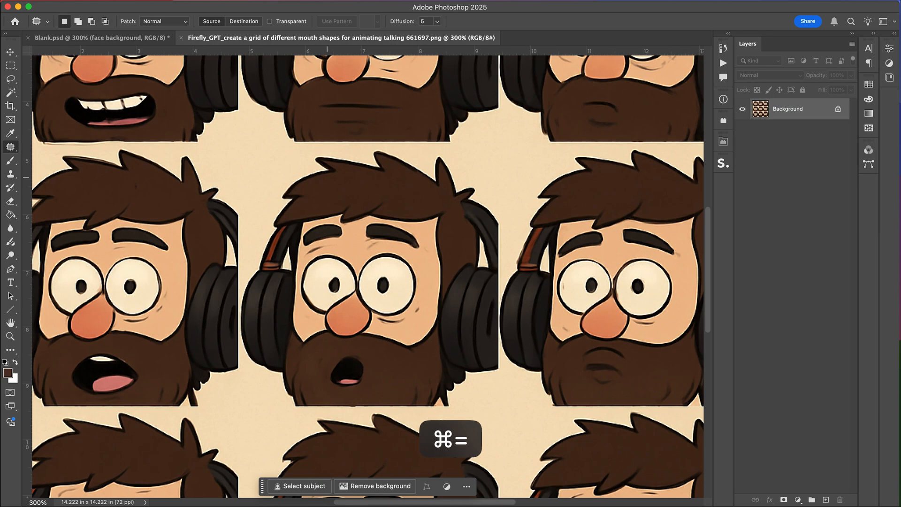
pyautogui.press('cmd+-')
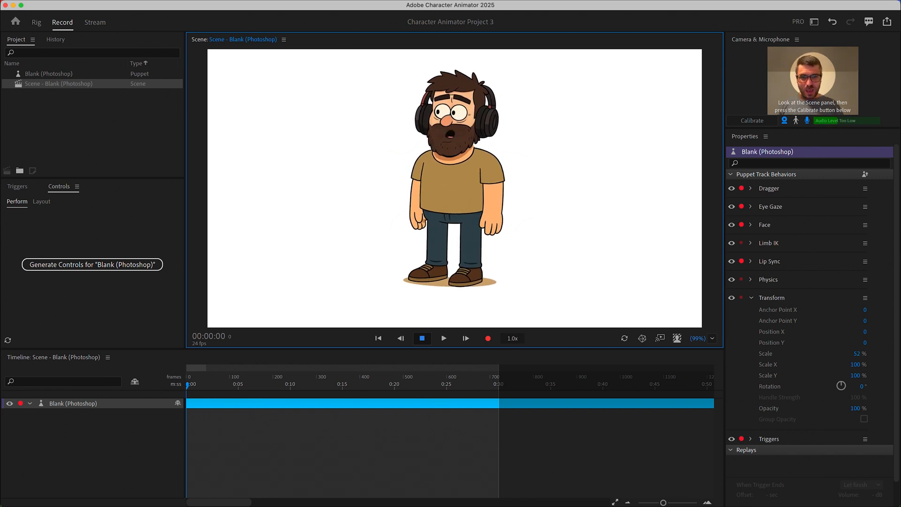
# Inspect the bearded puppet's layers in Rig mode, then return to Record mode.
pyautogui.click(36, 22)
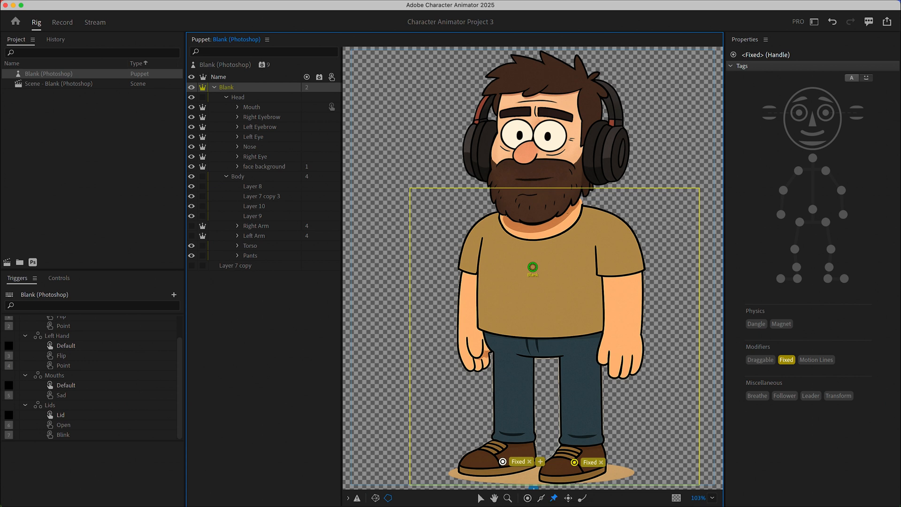
pyautogui.click(58, 83)
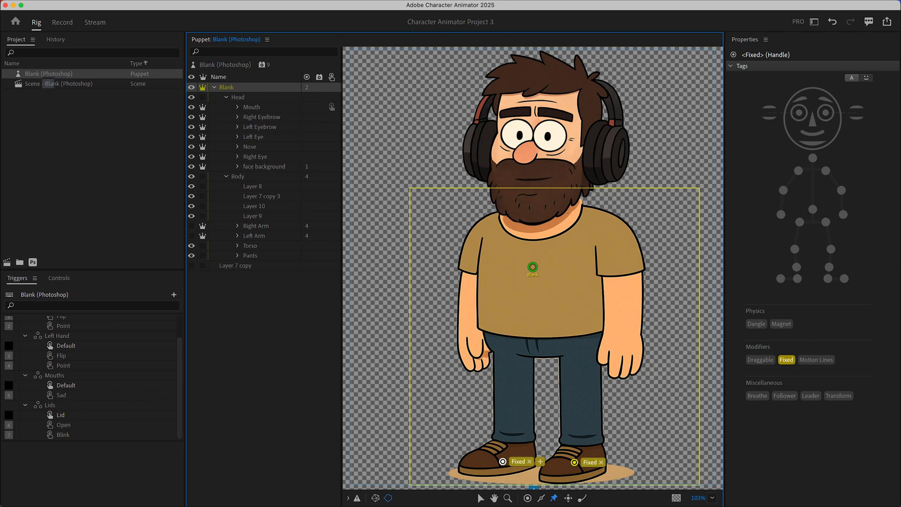
pyautogui.click(62, 22)
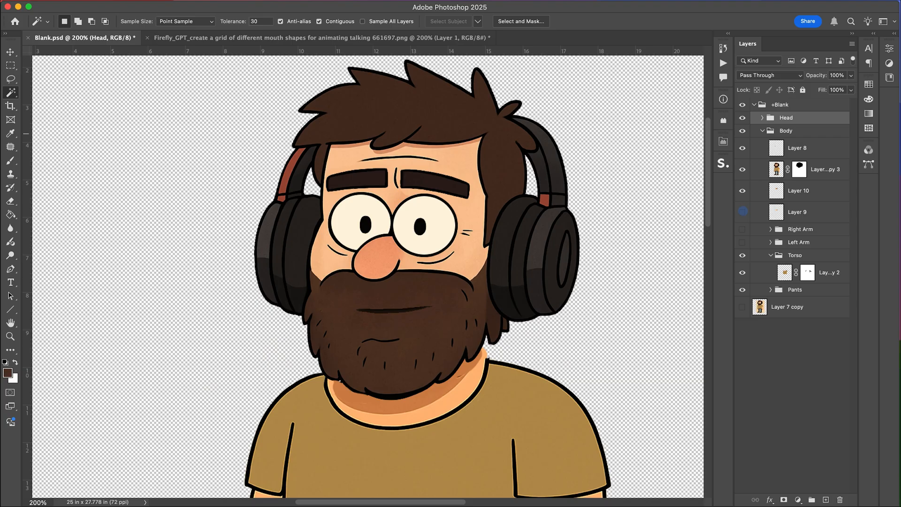
# Move the left arm onto its own layer, save Blank.psd, and select the arm for rigging.
pyautogui.press('cmd+j')
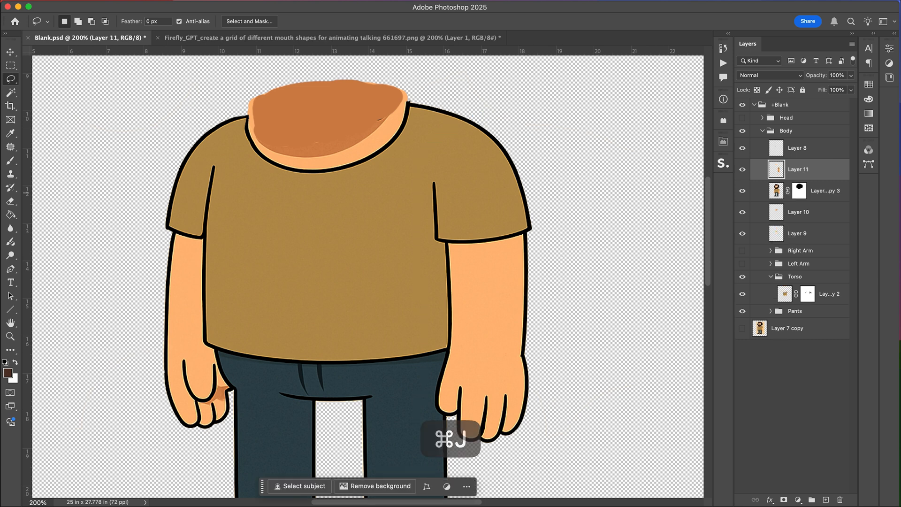
pyautogui.press('Cmd+J')
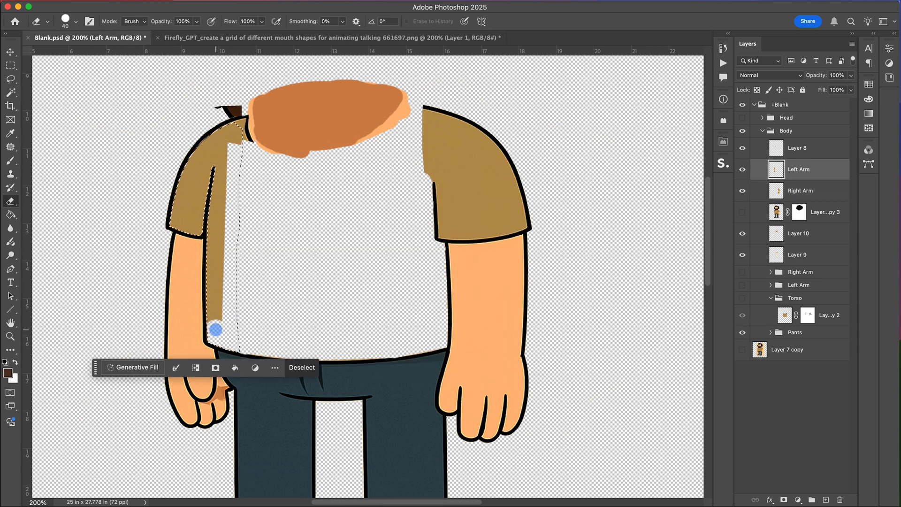
pyautogui.click(10, 52)
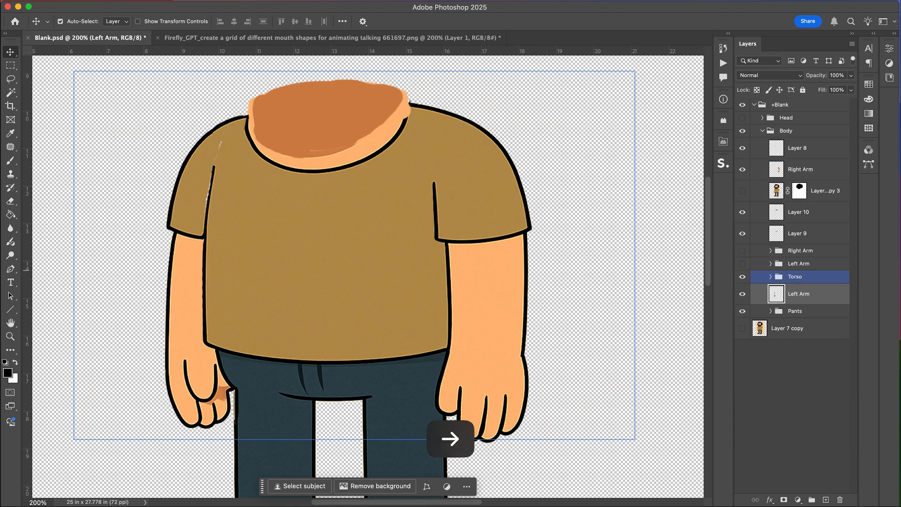
pyautogui.press('cmd+e')
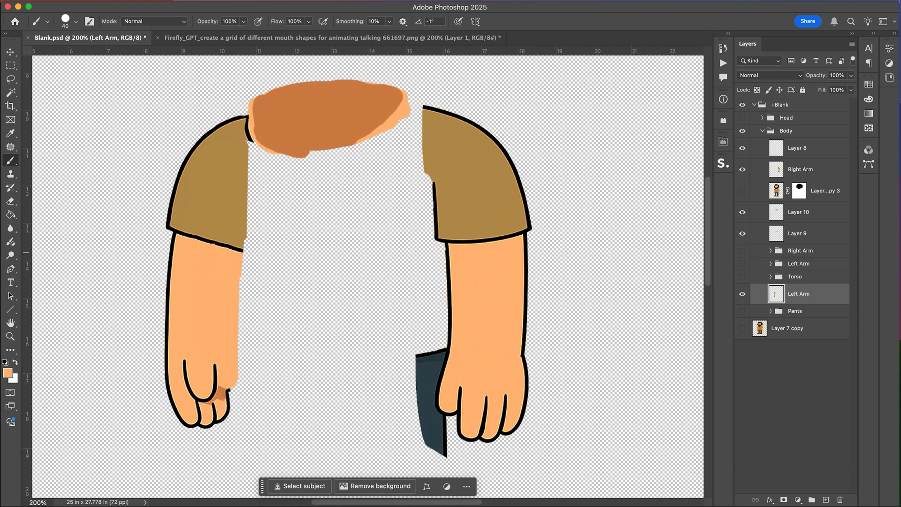
pyautogui.press('cmd+s')
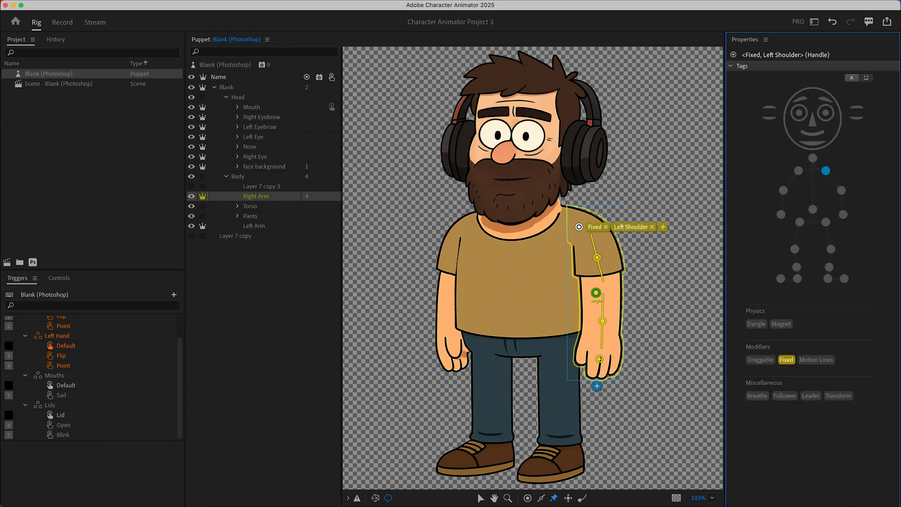
pyautogui.click(254, 225)
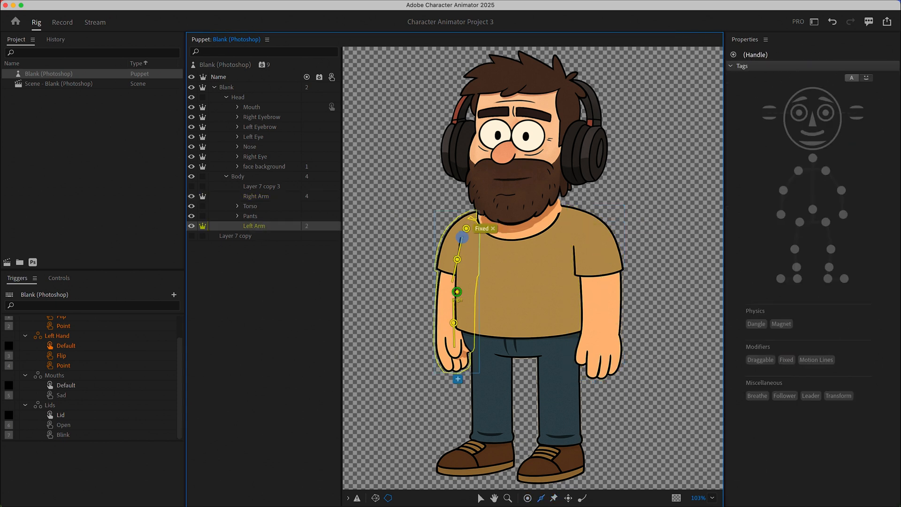
pyautogui.click(62, 22)
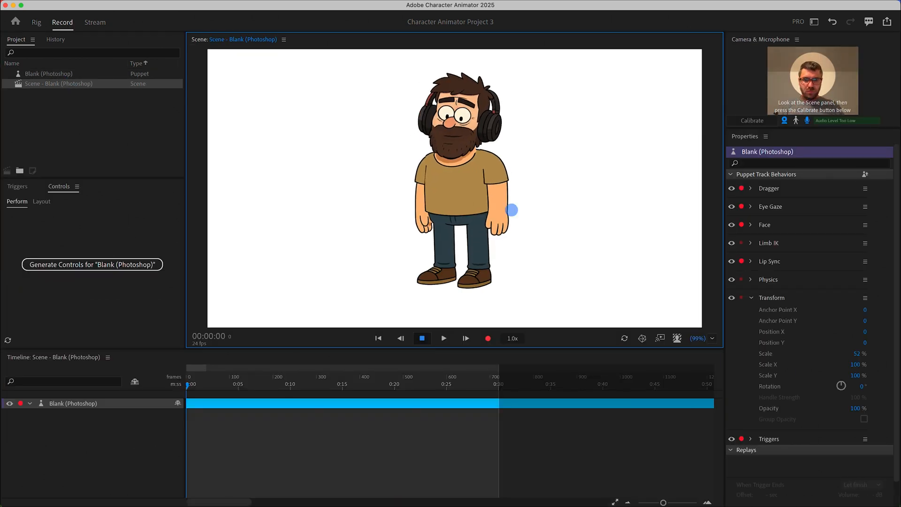
# Set a green background and record a camera and lip-sync take of the bearded puppet.
pyautogui.click(36, 23)
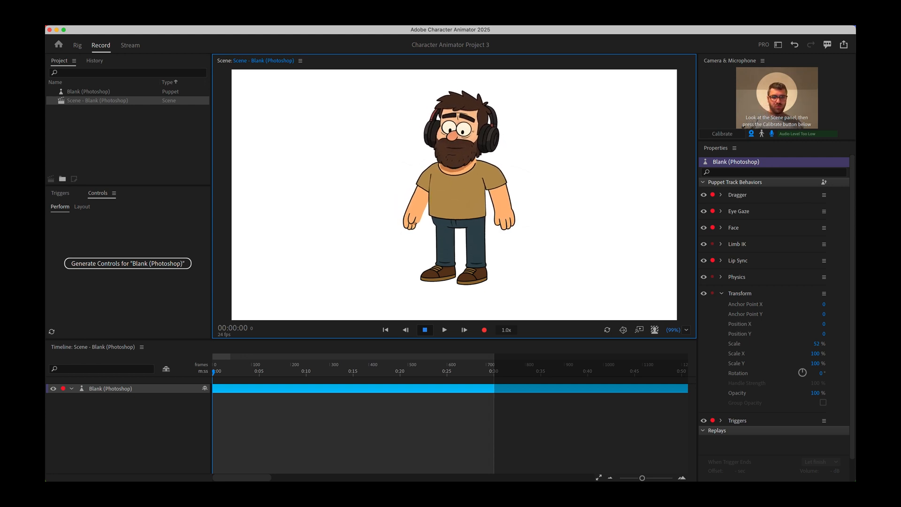
pyautogui.click(484, 336)
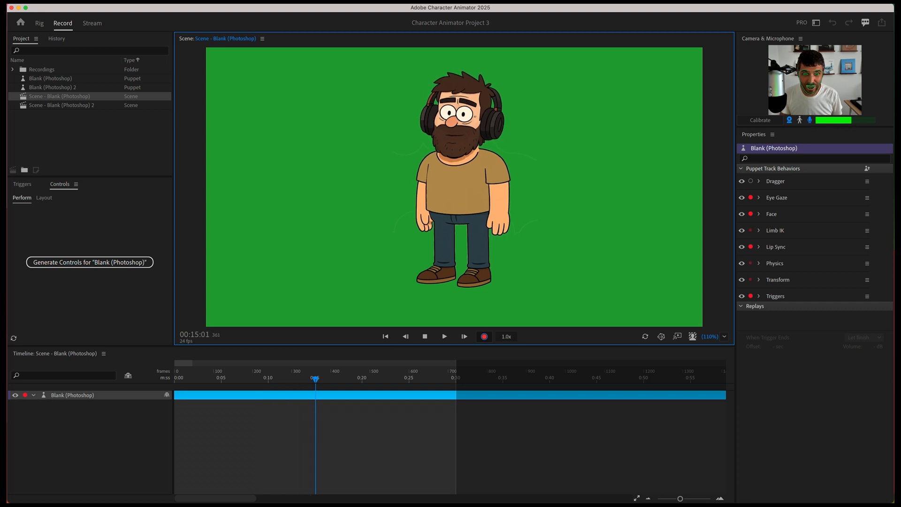
pyautogui.click(424, 336)
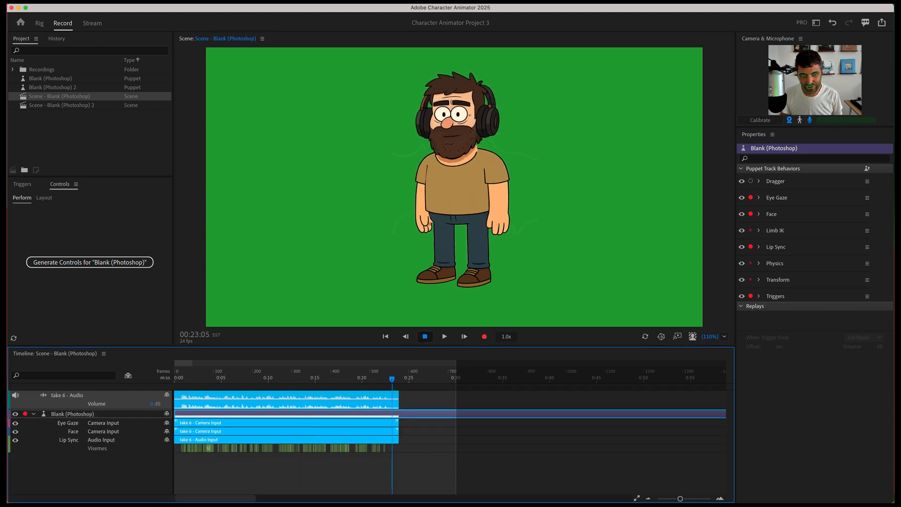
# Record another take dragging the arm handle to wave, then stop playback.
pyautogui.click(386, 336)
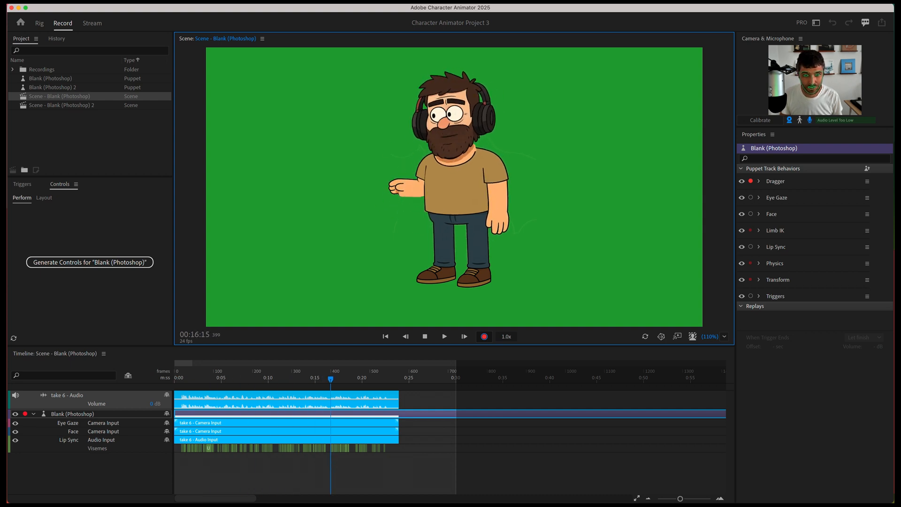
pyautogui.click(483, 336)
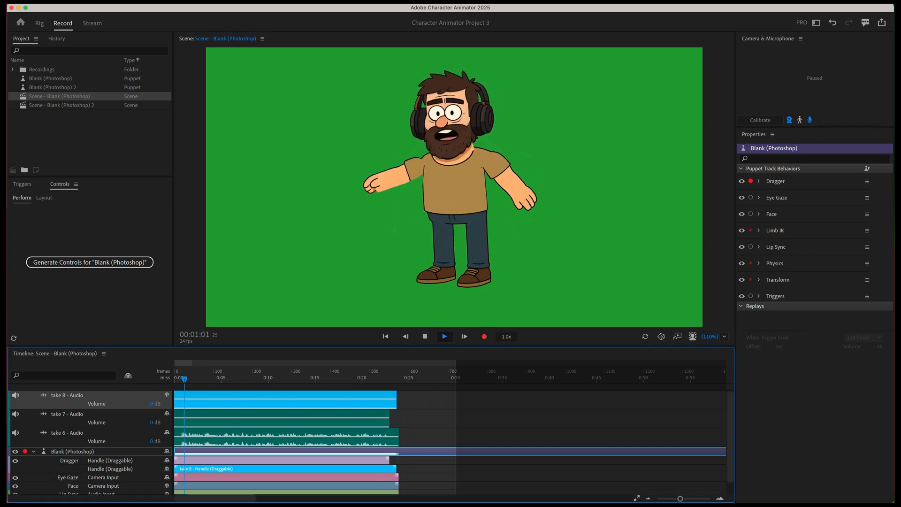
pyautogui.click(280, 379)
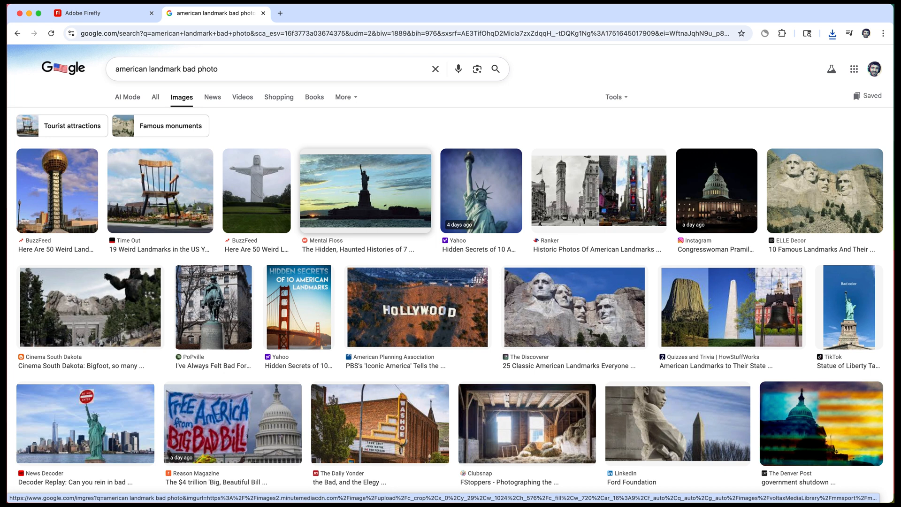
# Preview the giant rocking chair image and save it to the Desktop.
pyautogui.click(159, 190)
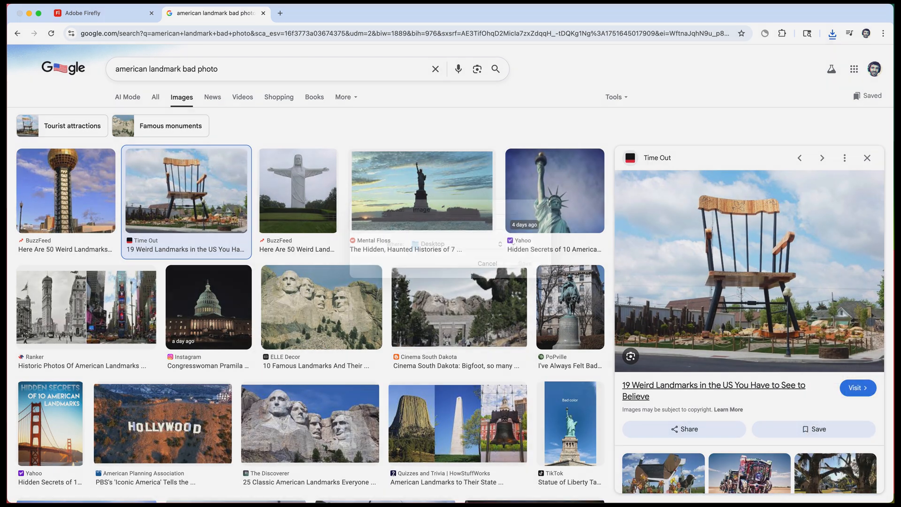
pyautogui.click(103, 13)
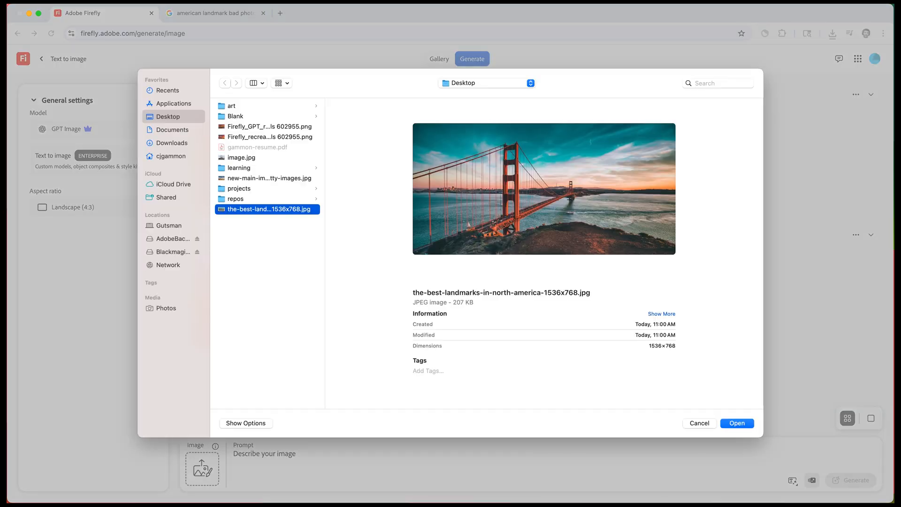
# Generate from the chair reference photo with prompt 'recreate this image in the style of gravity falls'.
pyautogui.click(736, 423)
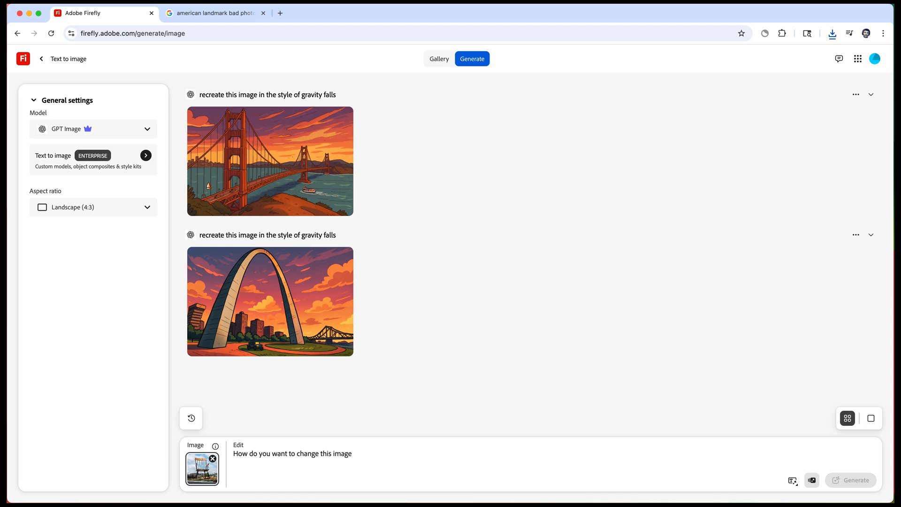
pyautogui.write('recreate this image in the styl')
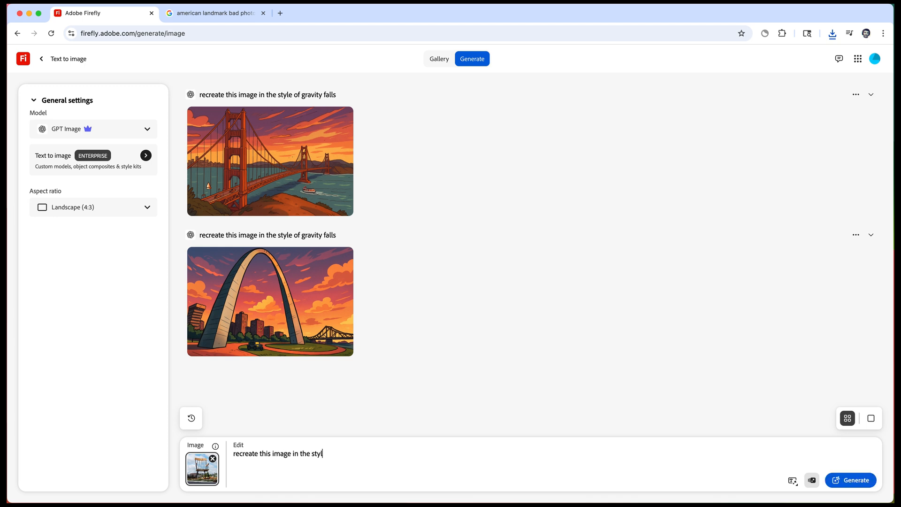
pyautogui.click(850, 480)
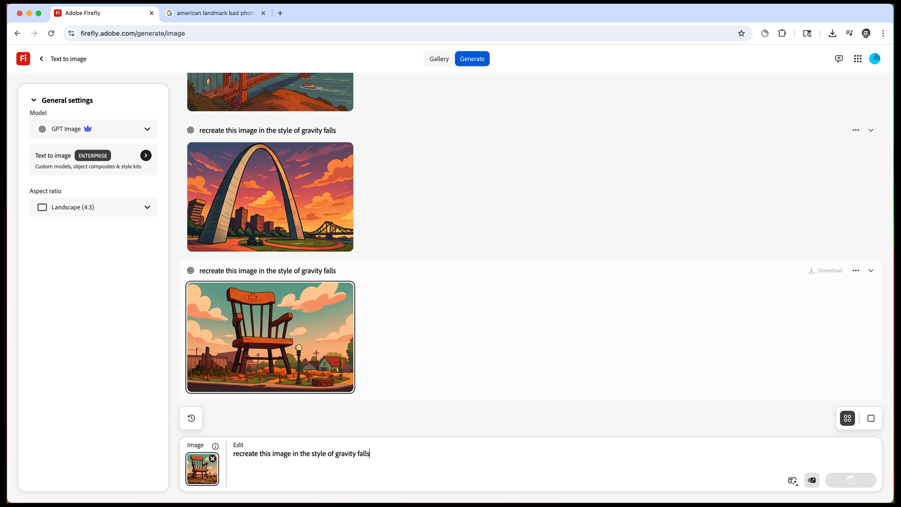
pyautogui.moveTo(269, 337)
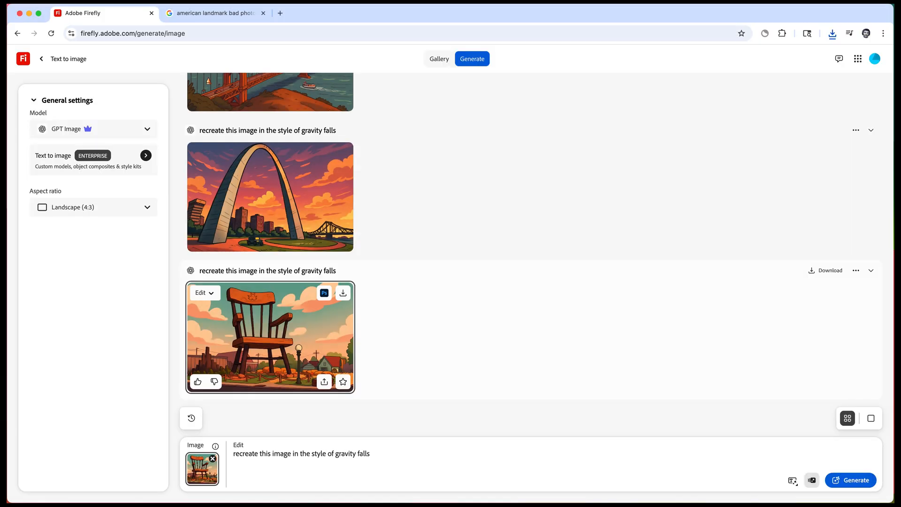
# Generate a Veo 2 video from the chair image with prompt 'clouds moving in the background'.
pyautogui.click(204, 292)
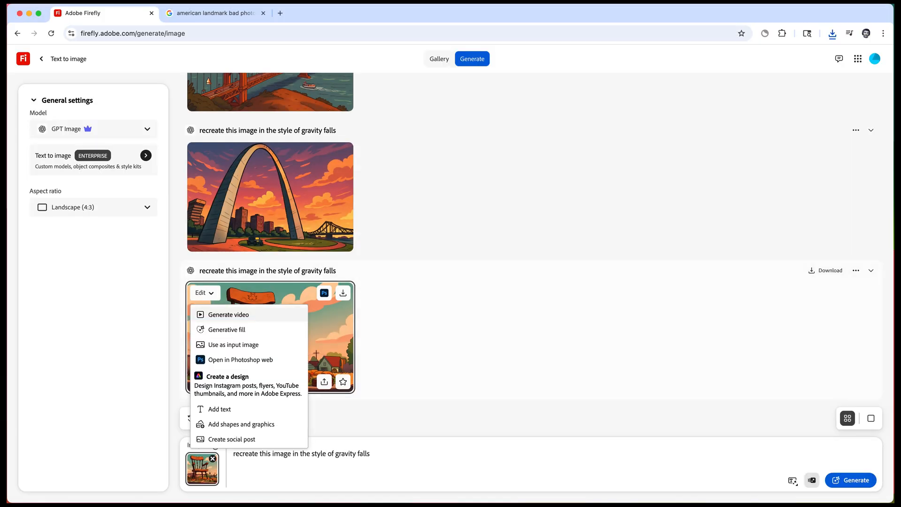
pyautogui.click(229, 314)
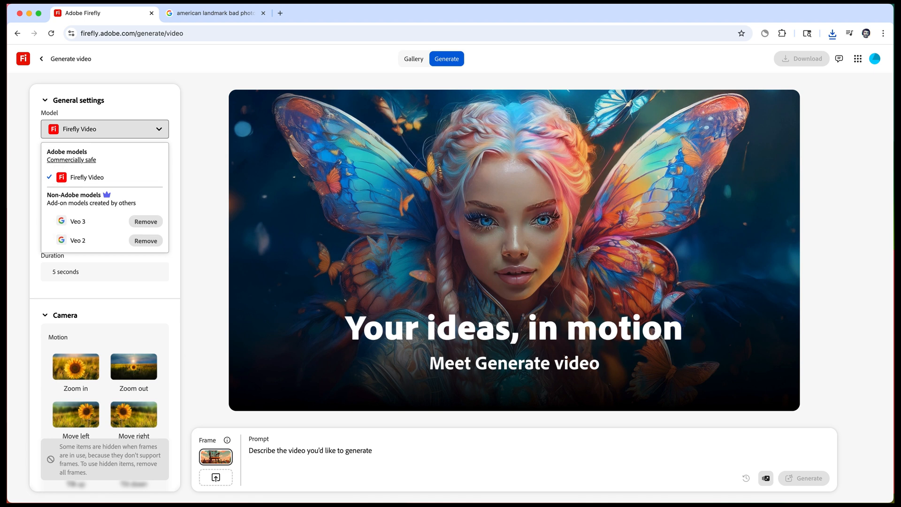
pyautogui.click(77, 240)
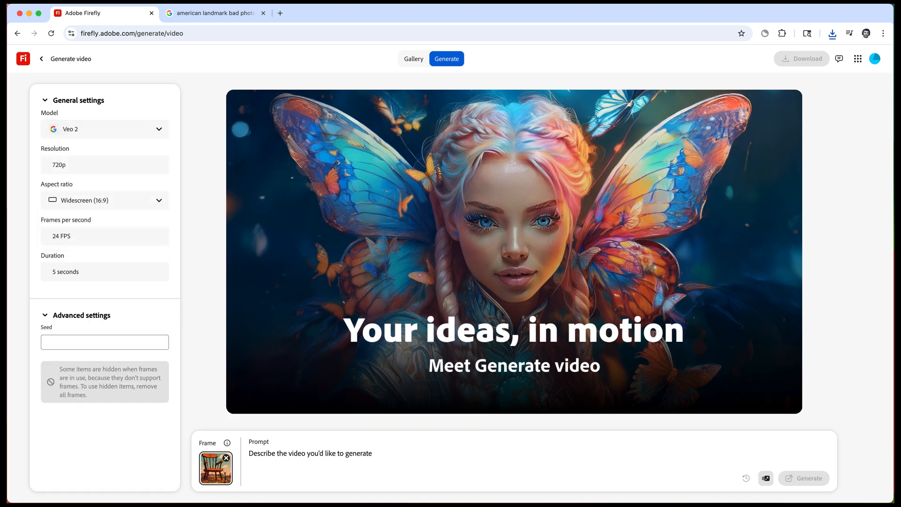
pyautogui.write('cloud')
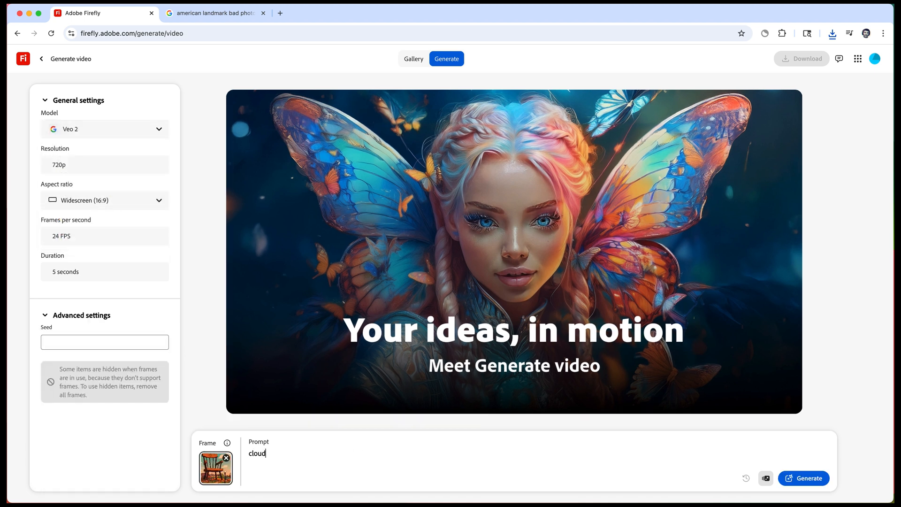
pyautogui.write('s moving in')
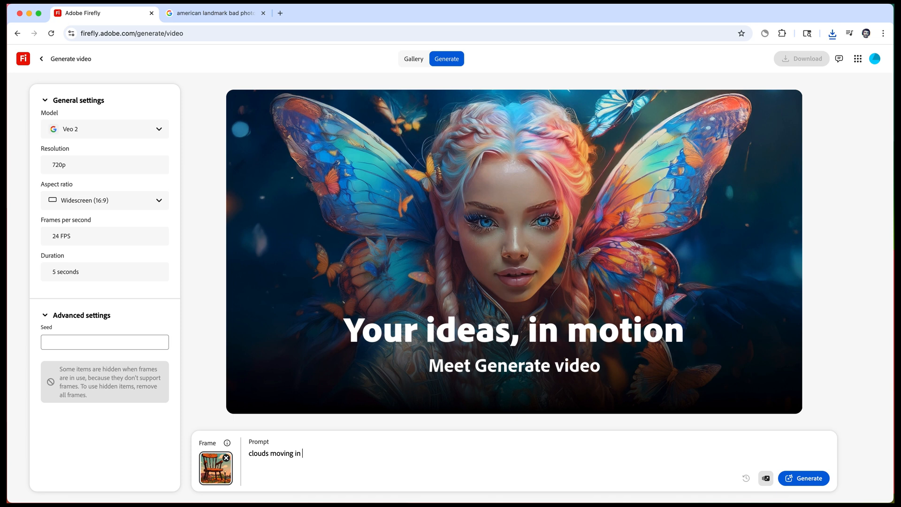
pyautogui.write('the background')
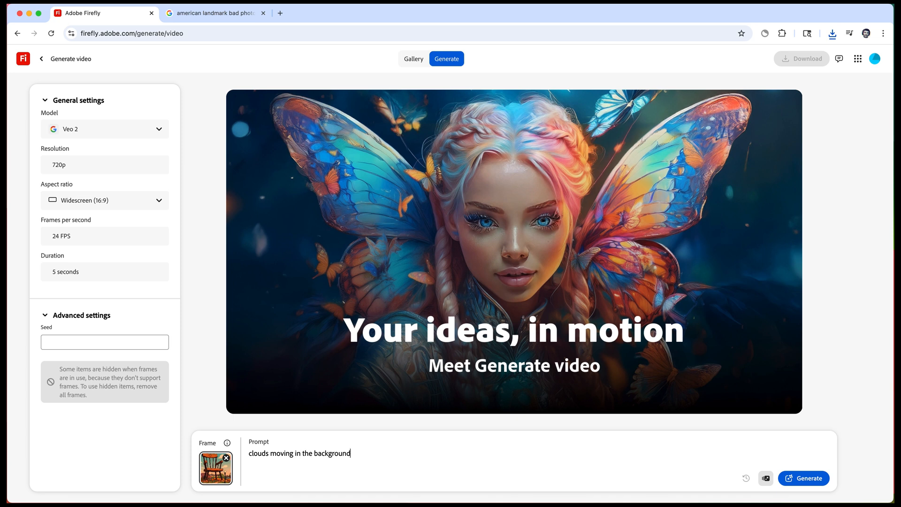
pyautogui.click(803, 478)
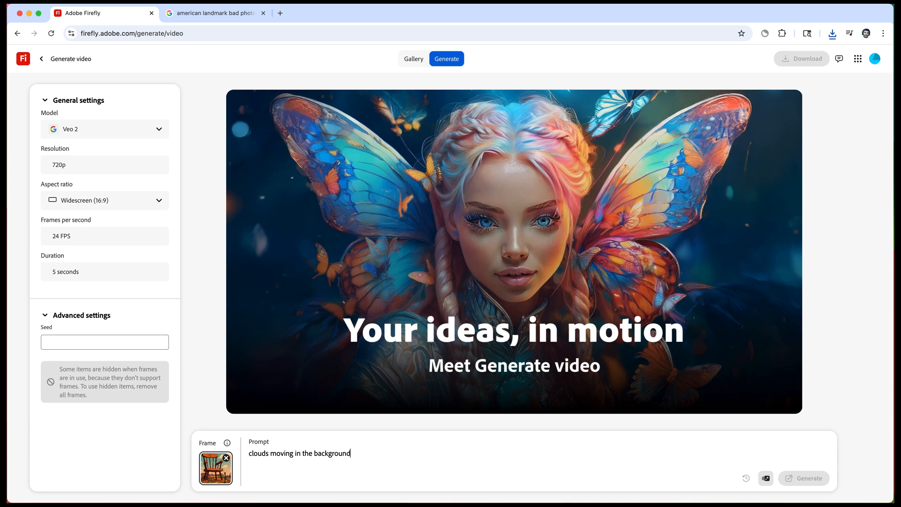
pyautogui.click(803, 477)
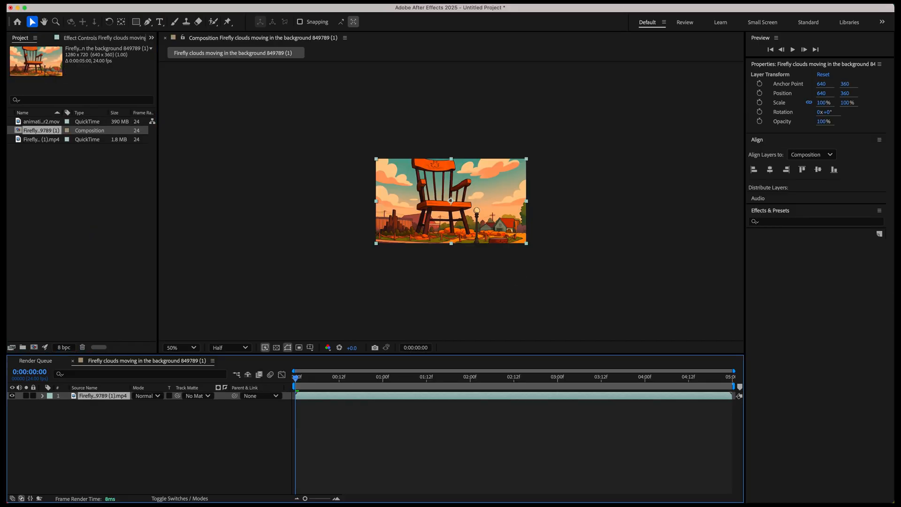
# Set the composition view magnification to 100%.
pyautogui.click(178, 347)
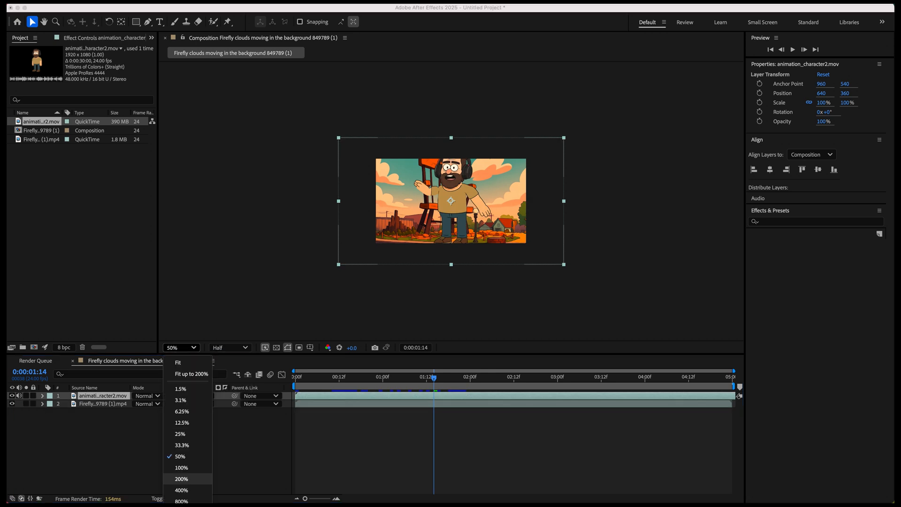
pyautogui.click(181, 468)
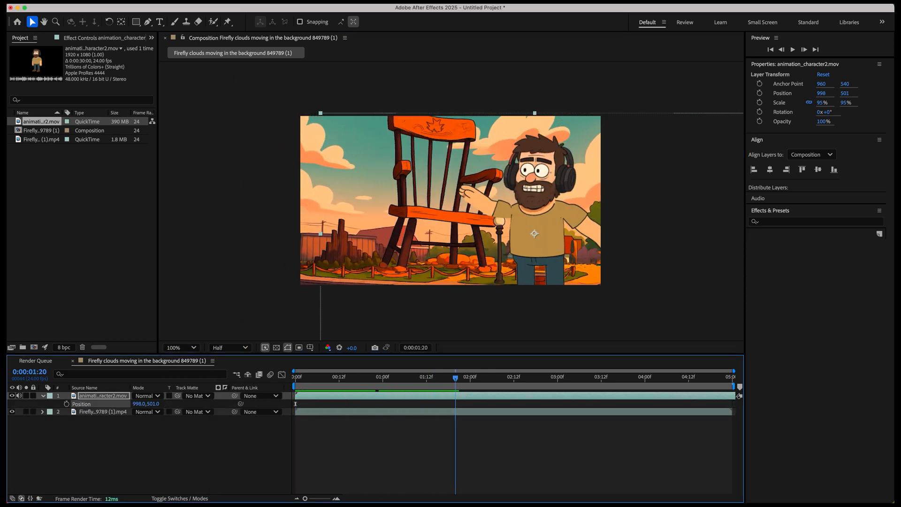